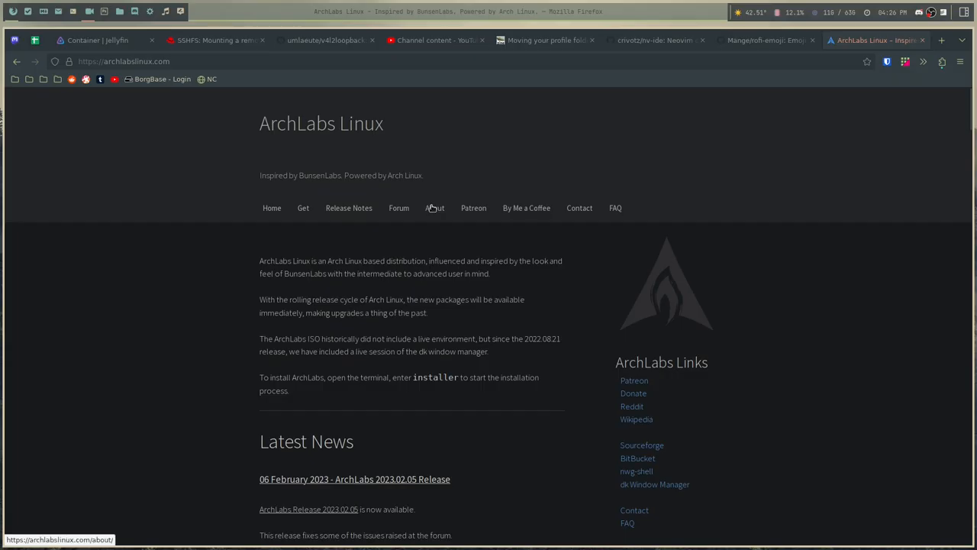
Step: View the About ArchLabs page, return home and highlight 'the intermediate to advanced user in mind'
left_click(433, 208)
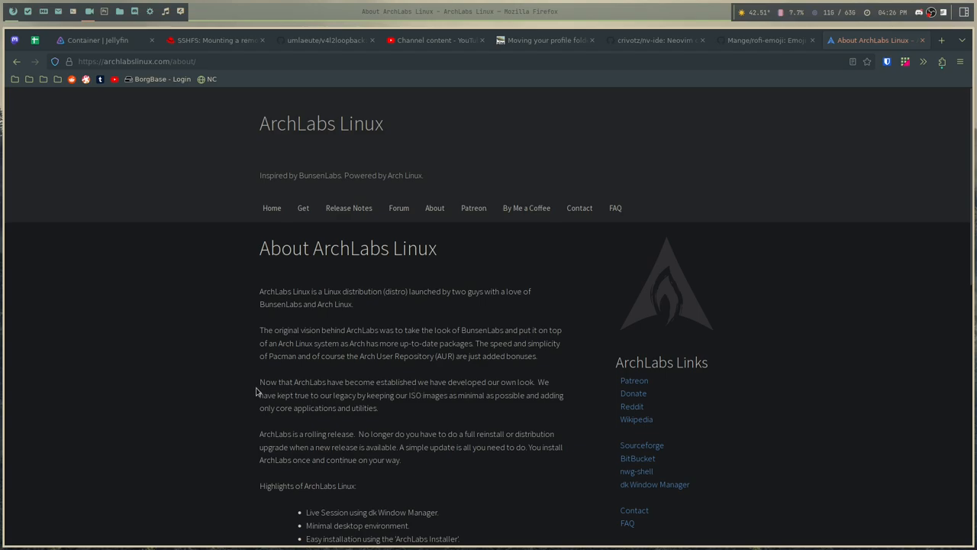
mouse_move(399, 393)
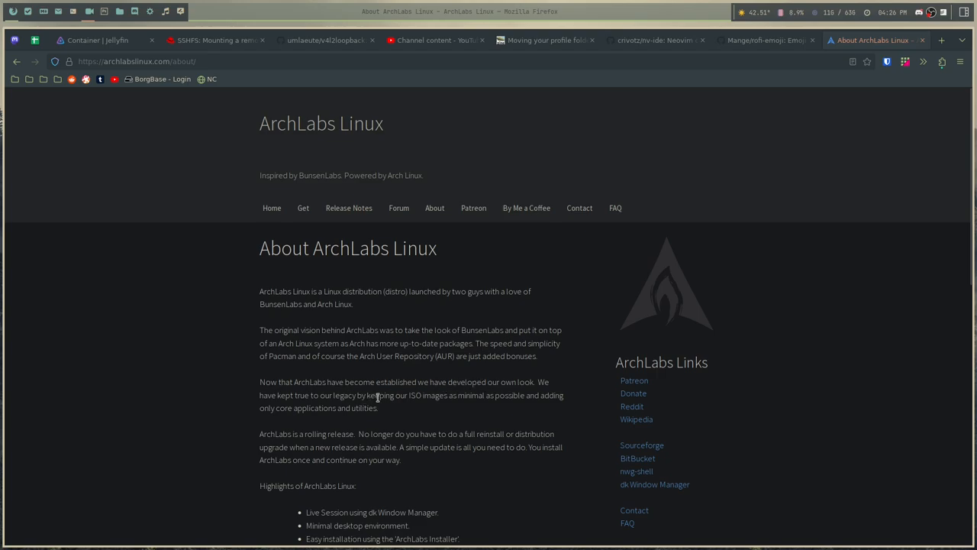
mouse_move(415, 395)
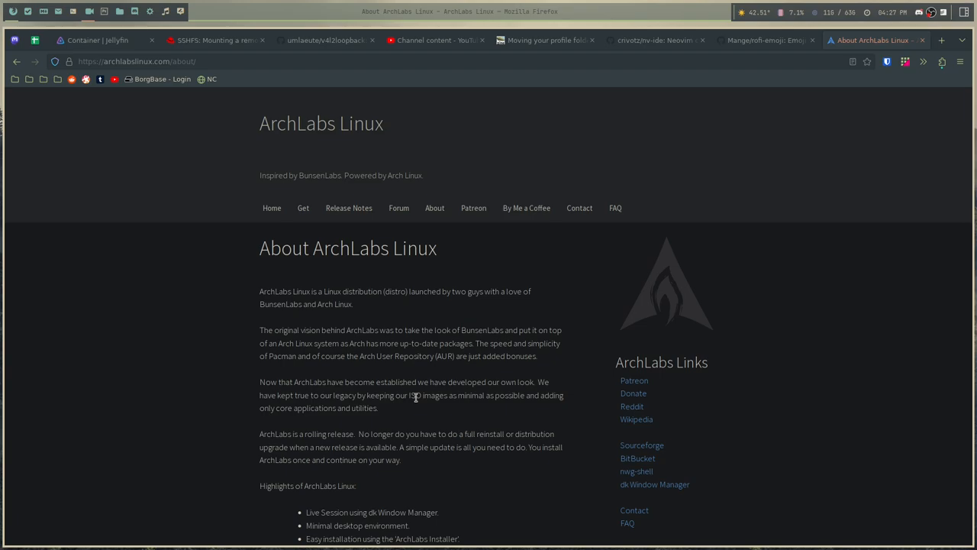
left_click(271, 208)
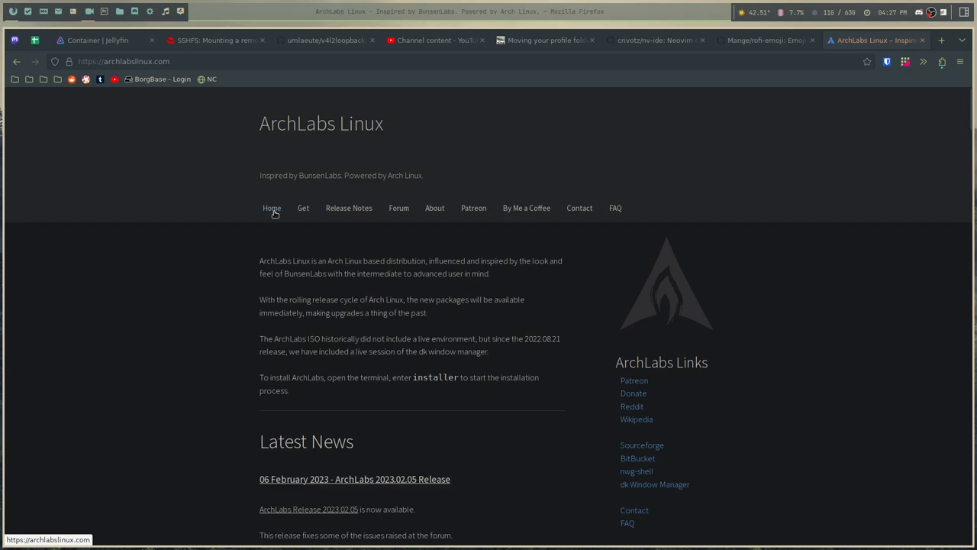
mouse_move(467, 287)
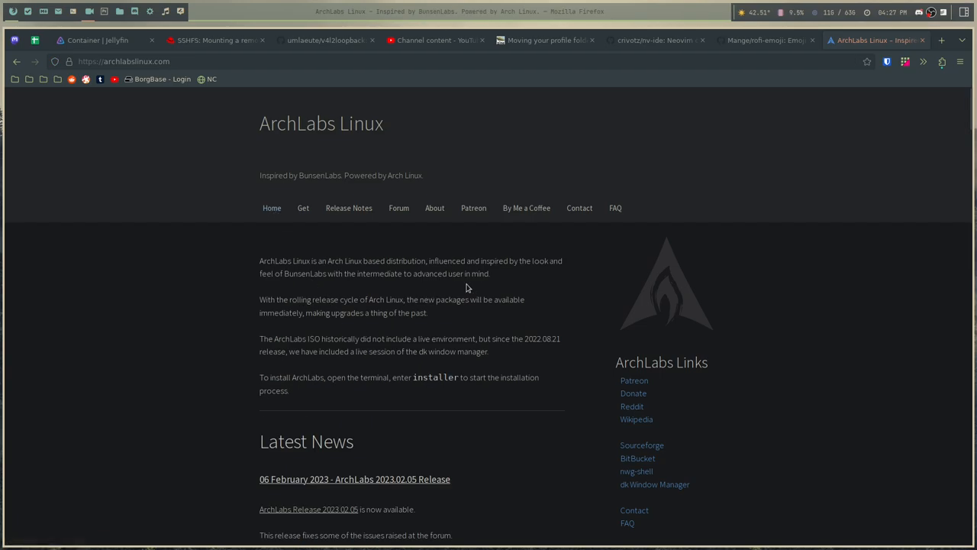
left_click_drag(348, 274, 489, 273)
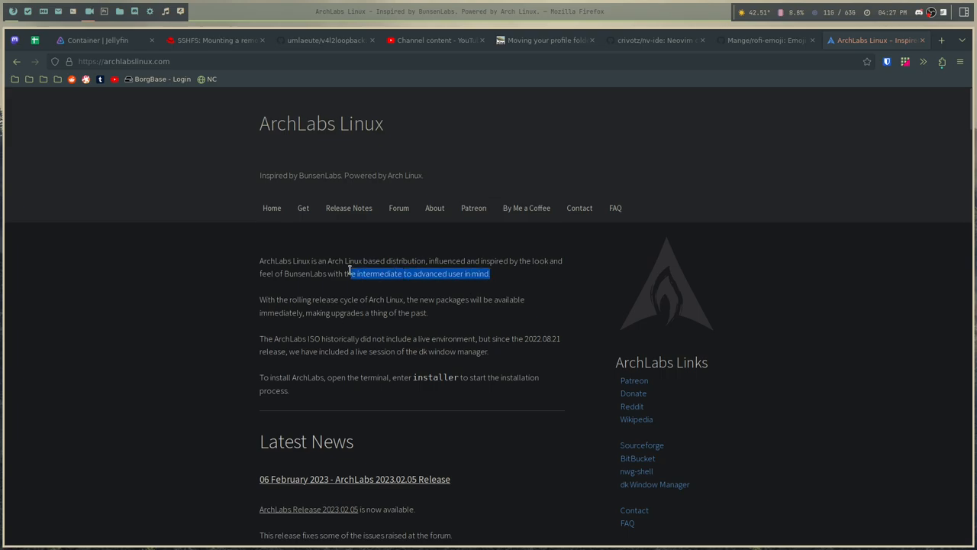